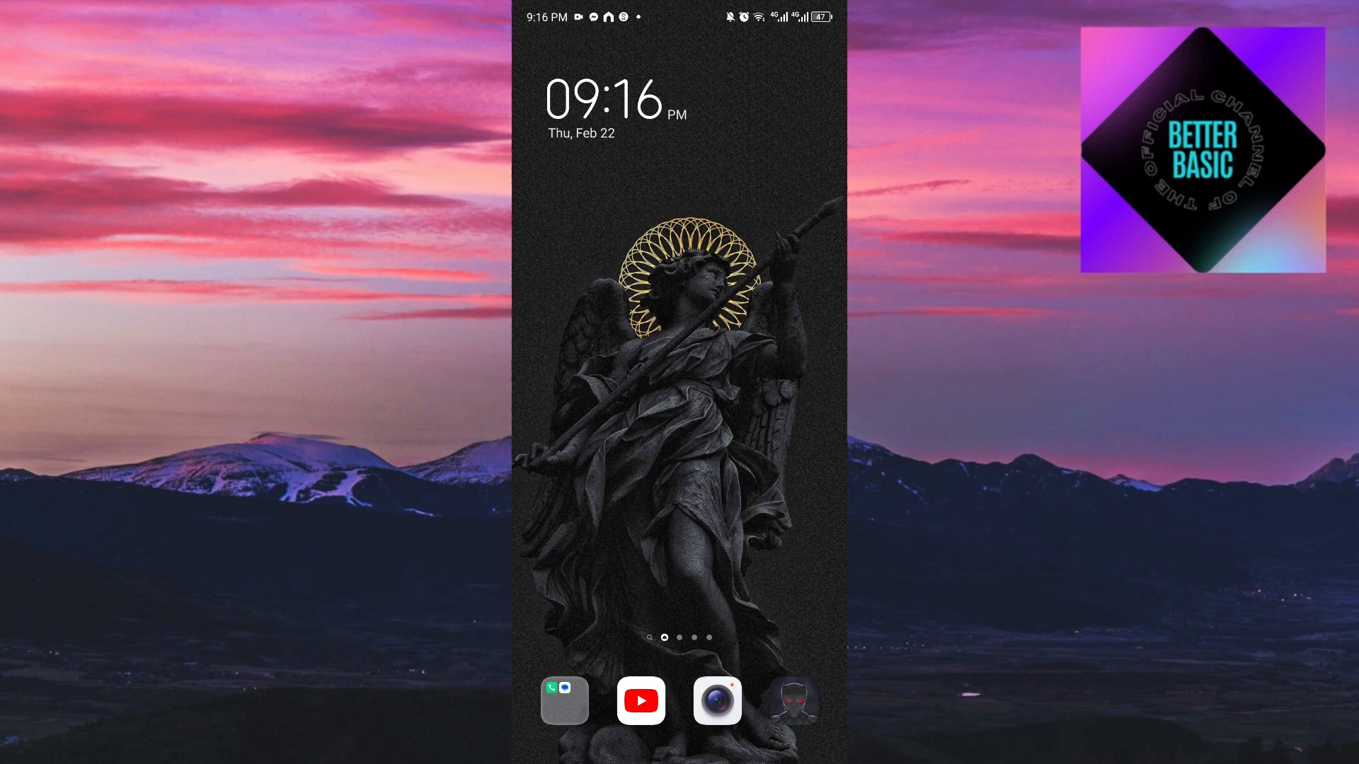
- Open the app drawer and launch Chrome
{"action": "scroll", "scroll_direction": "up", "scroll_amount": 3}
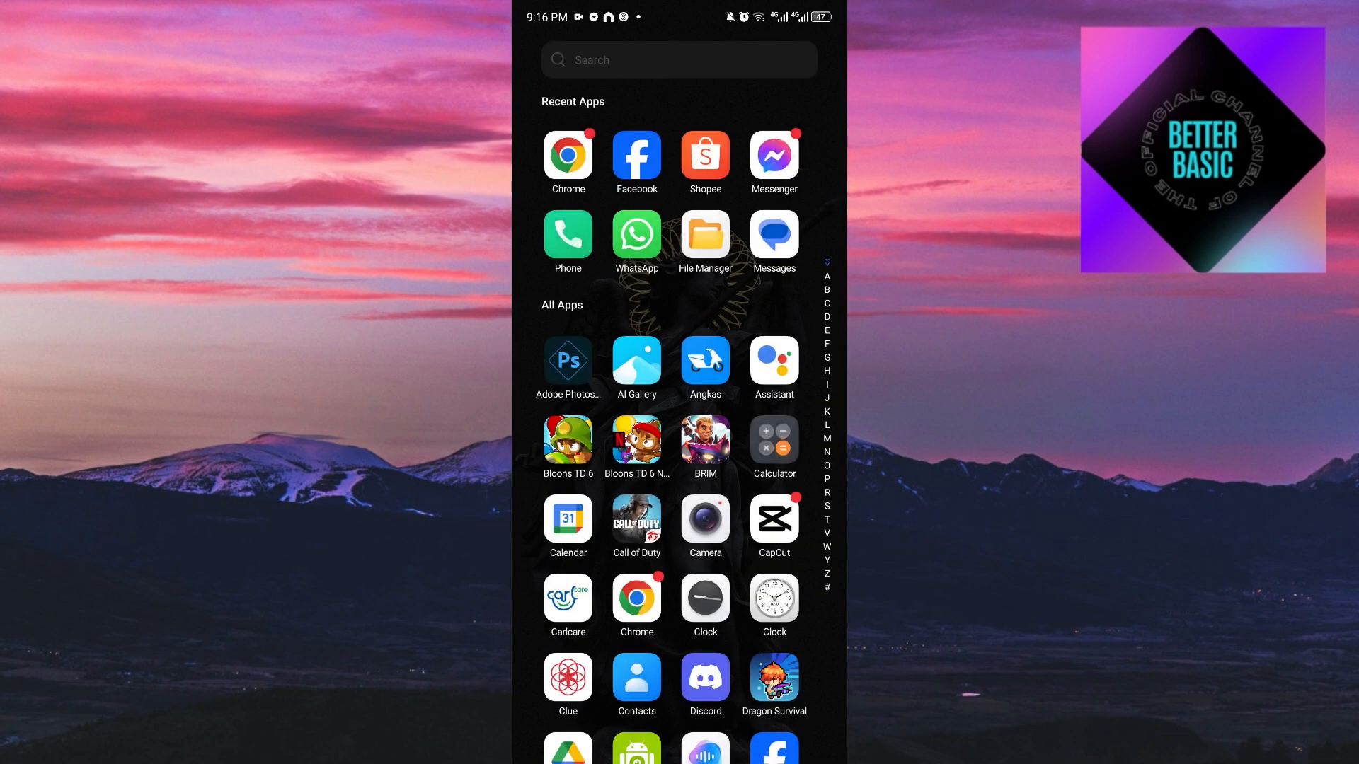
{"action": "left_click", "coordinate": [567, 155]}
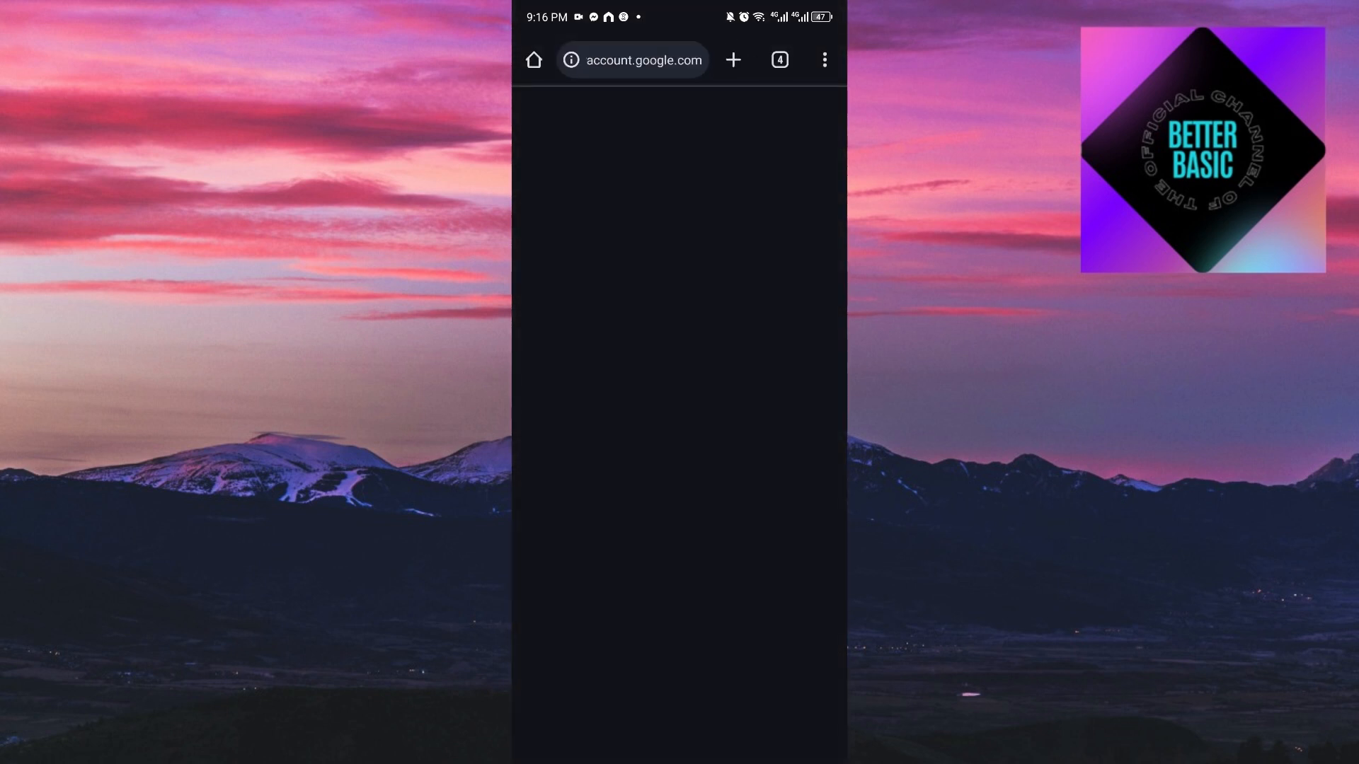
- Search for 'myaccount google' and open the Google Account result
{"action": "left_click", "coordinate": [632, 59]}
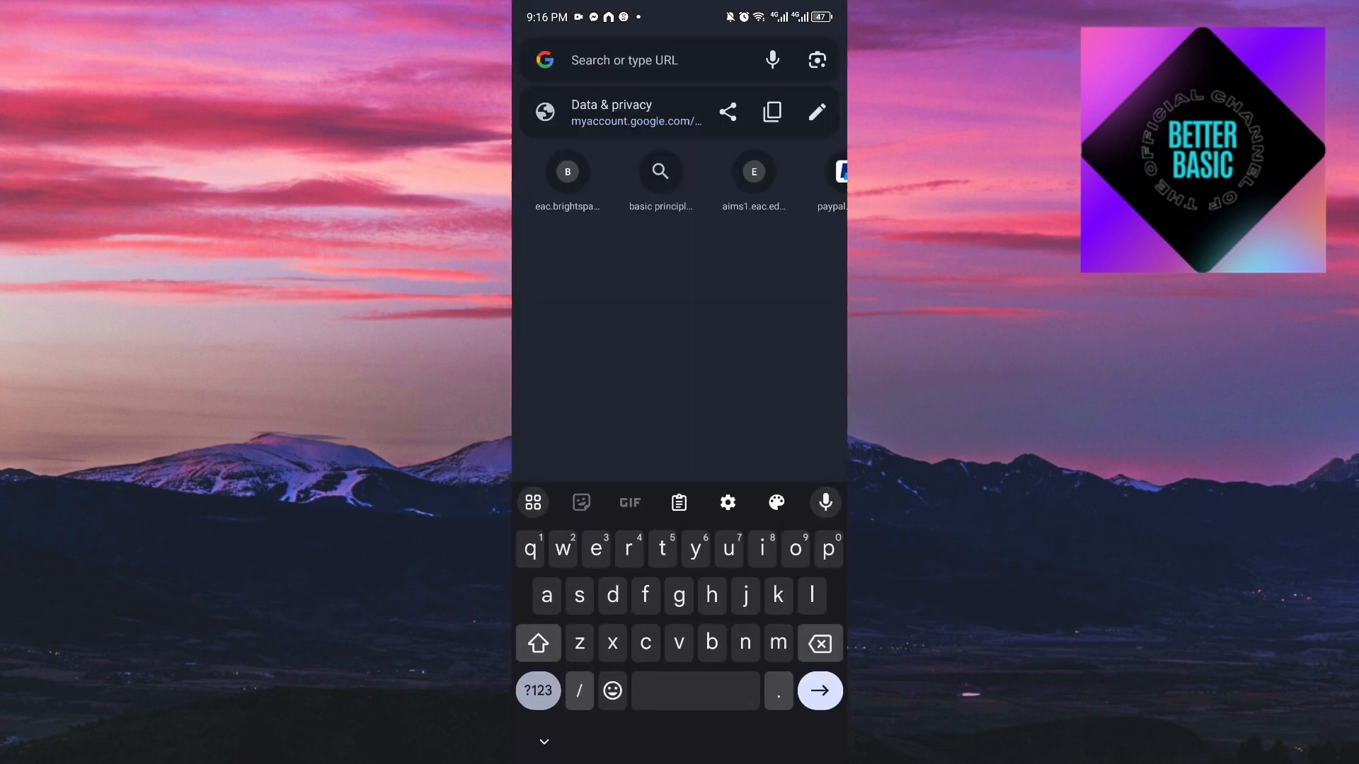
{"action": "type", "text": "account google"}
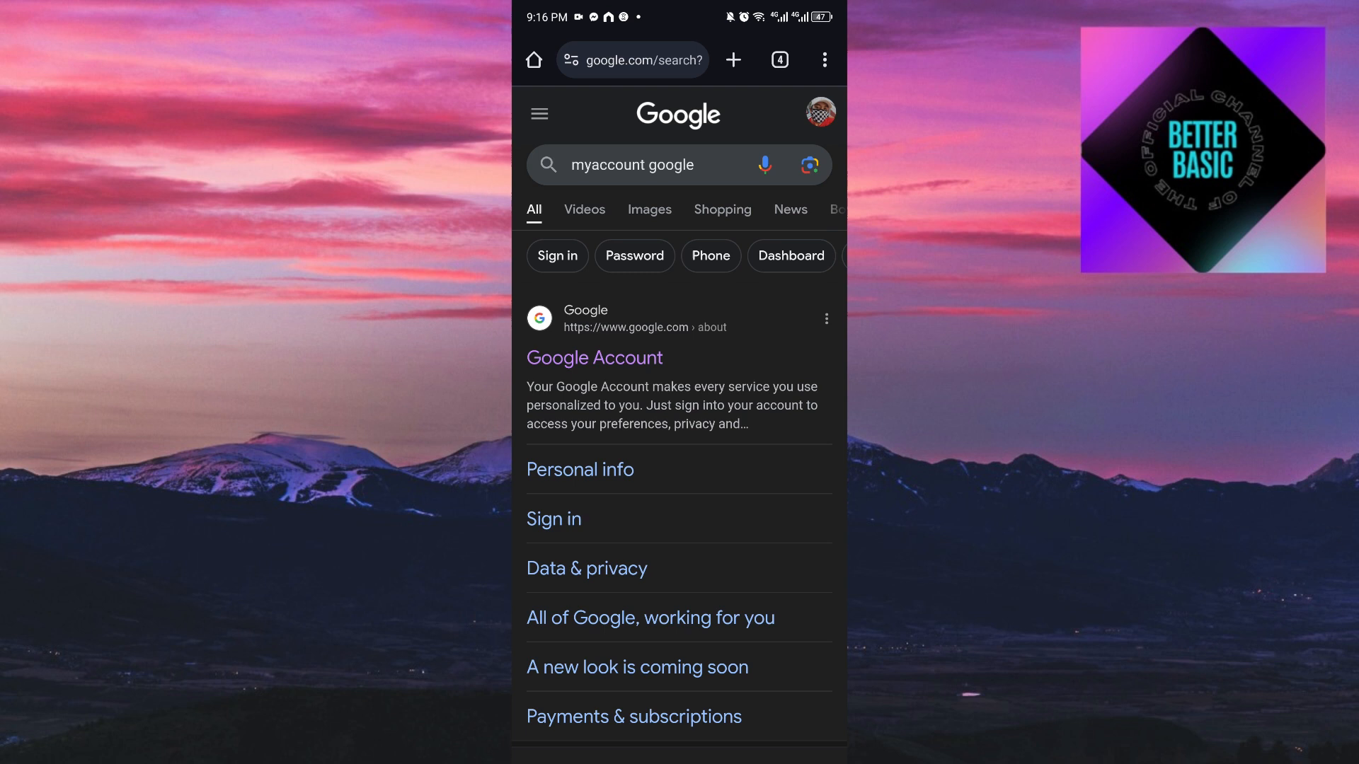
{"action": "left_click", "coordinate": [595, 357]}
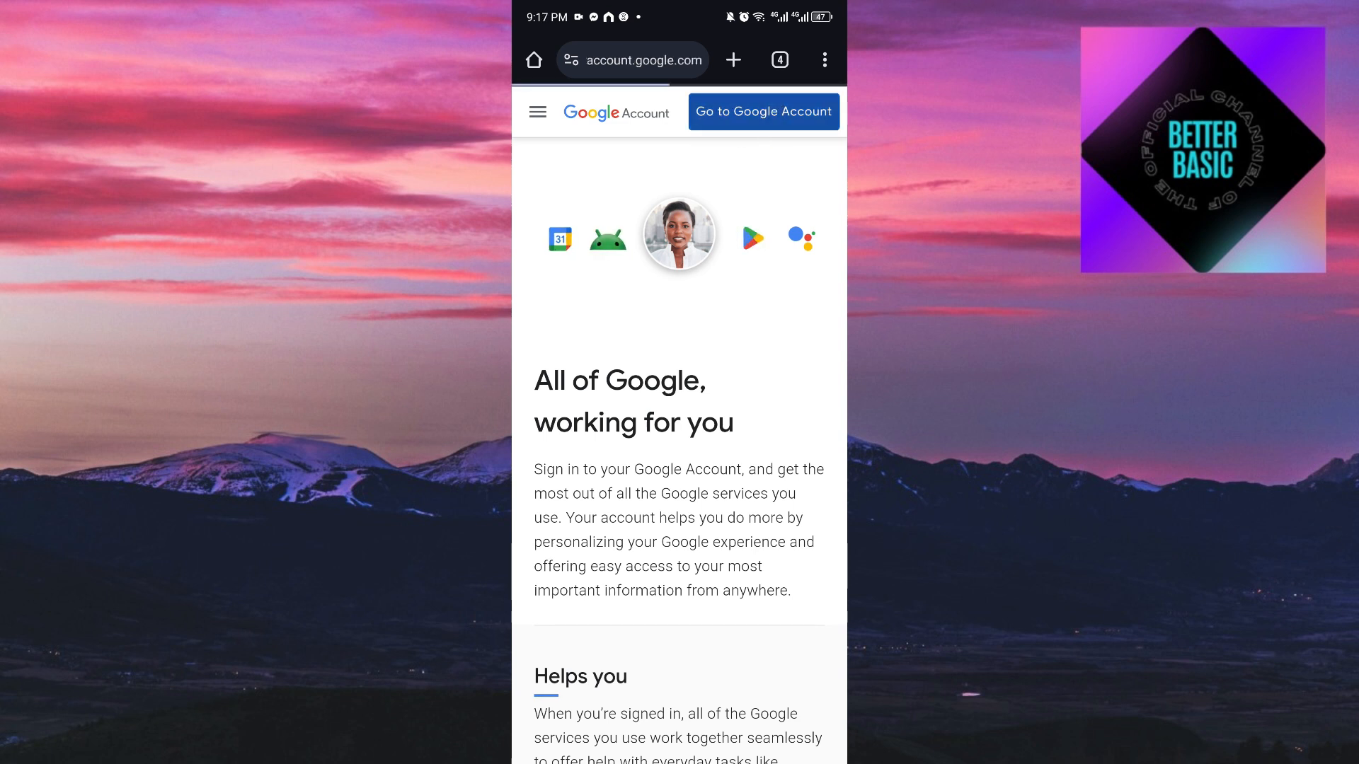
- Go to the signed-in Google Account dashboard on the Data & privacy tab
{"action": "left_click", "coordinate": [762, 112]}
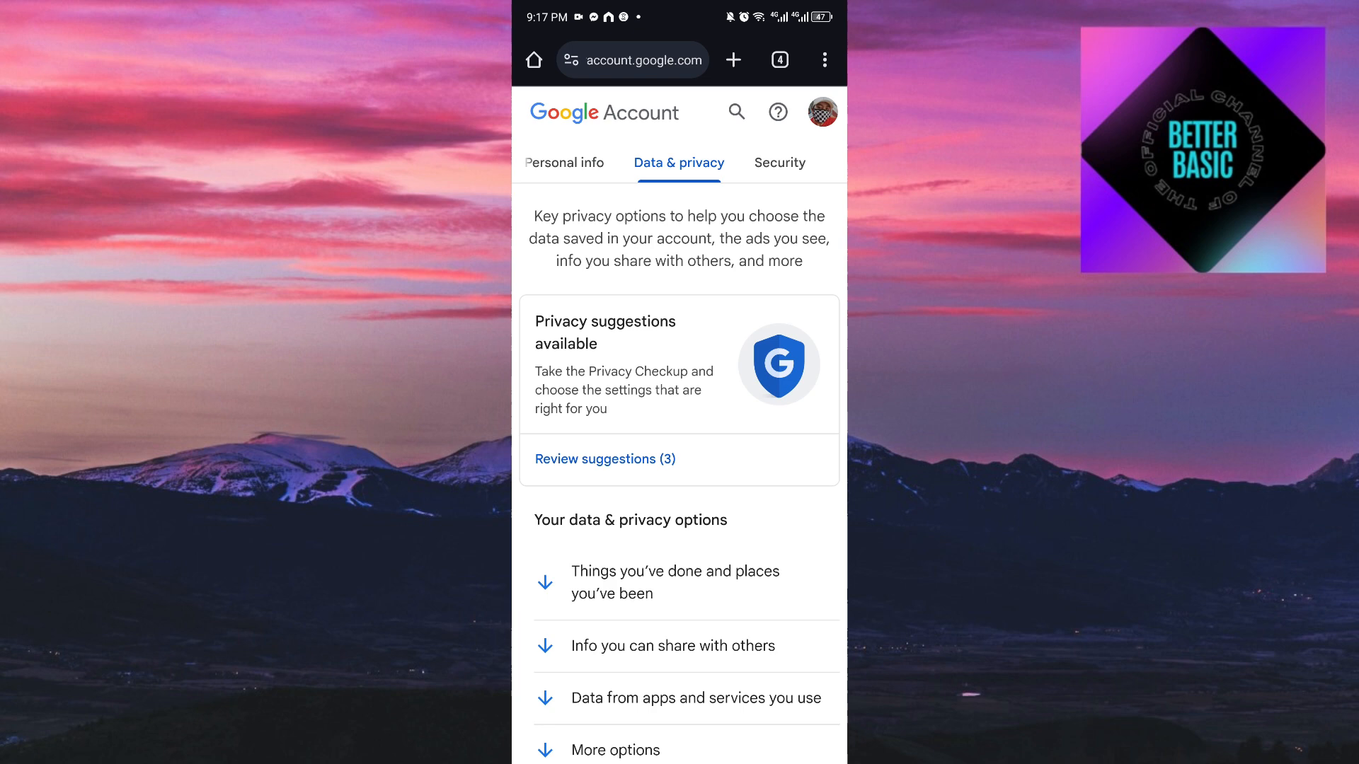
- Open 'Things you've done and places you've been' and scroll down to Your devices
{"action": "left_click", "coordinate": [678, 581]}
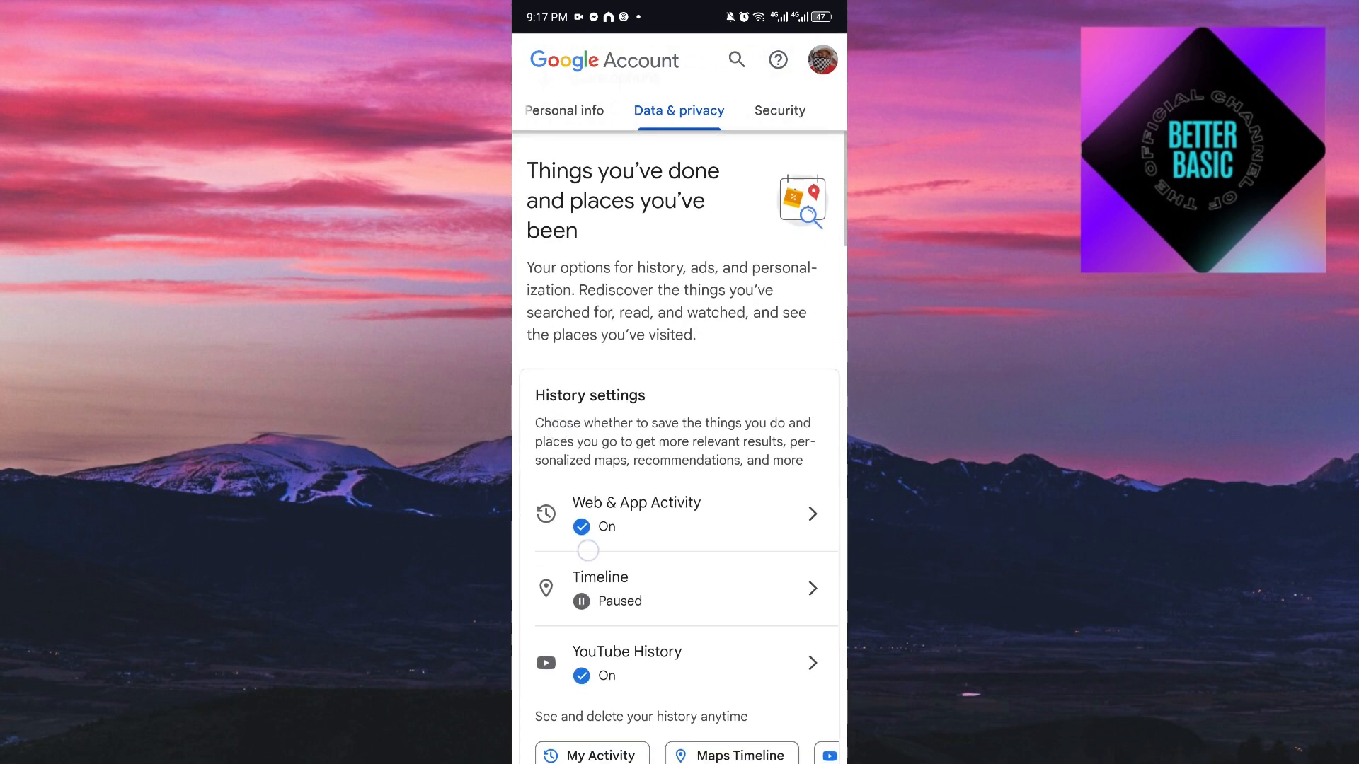
{"action": "scroll", "scroll_direction": "down", "scroll_amount": 3}
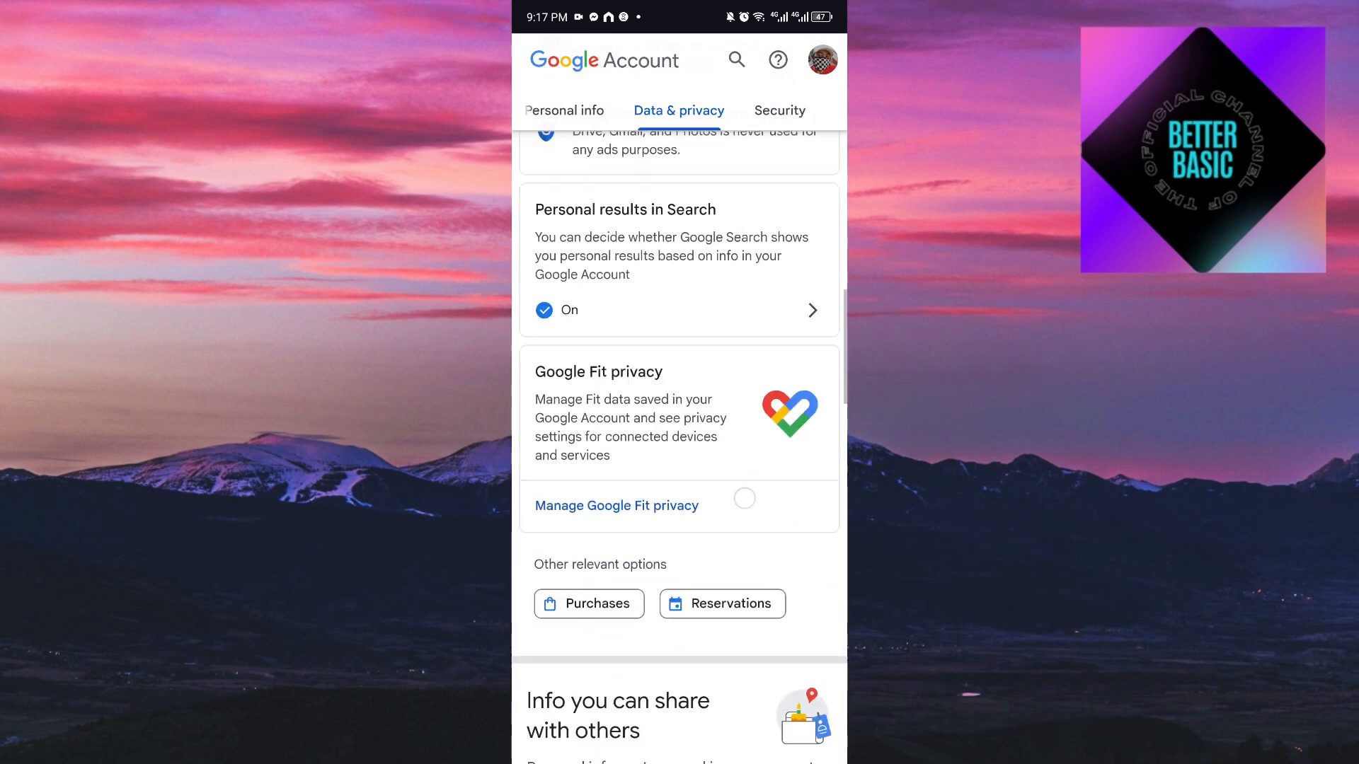
{"action": "scroll", "scroll_direction": "down", "scroll_amount": 3}
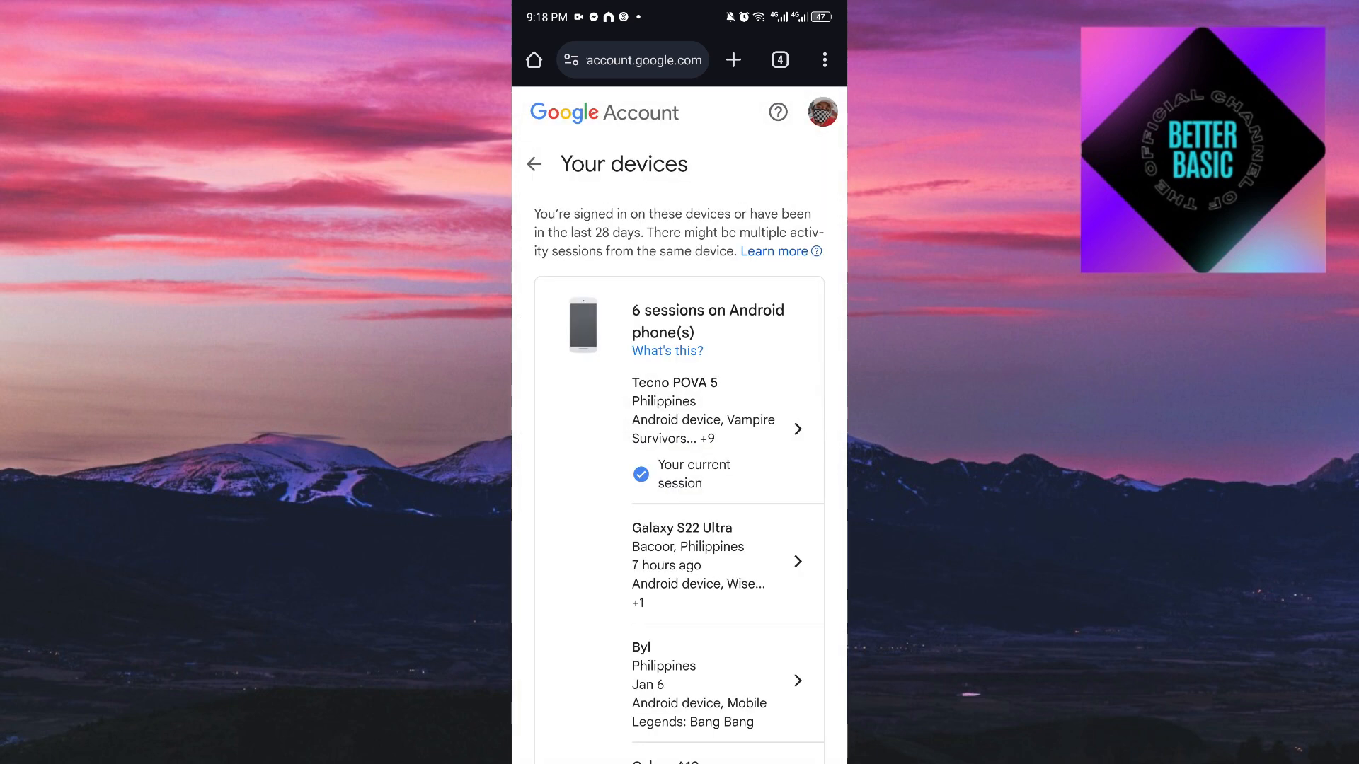
{"action": "scroll", "scroll_direction": "down", "scroll_amount": 3}
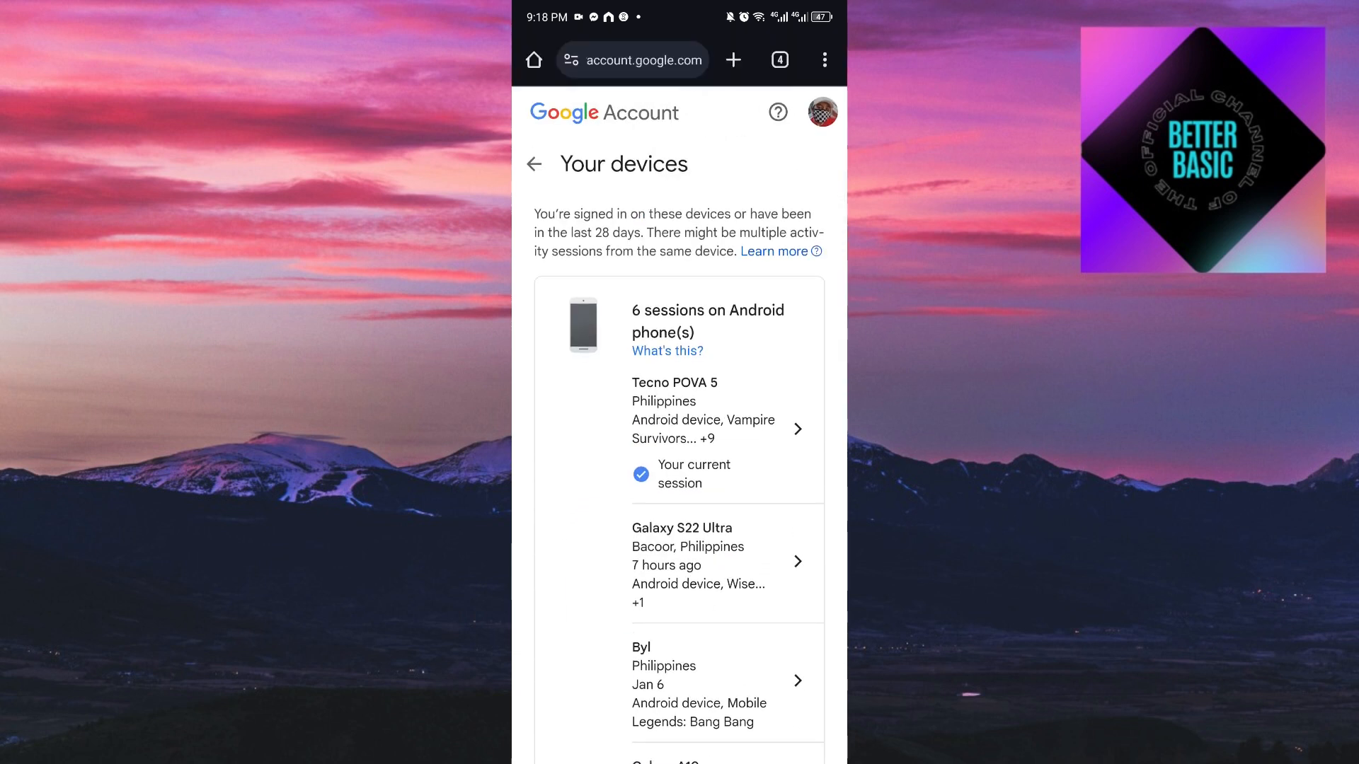
{"action": "scroll", "scroll_direction": "down", "scroll_amount": 3}
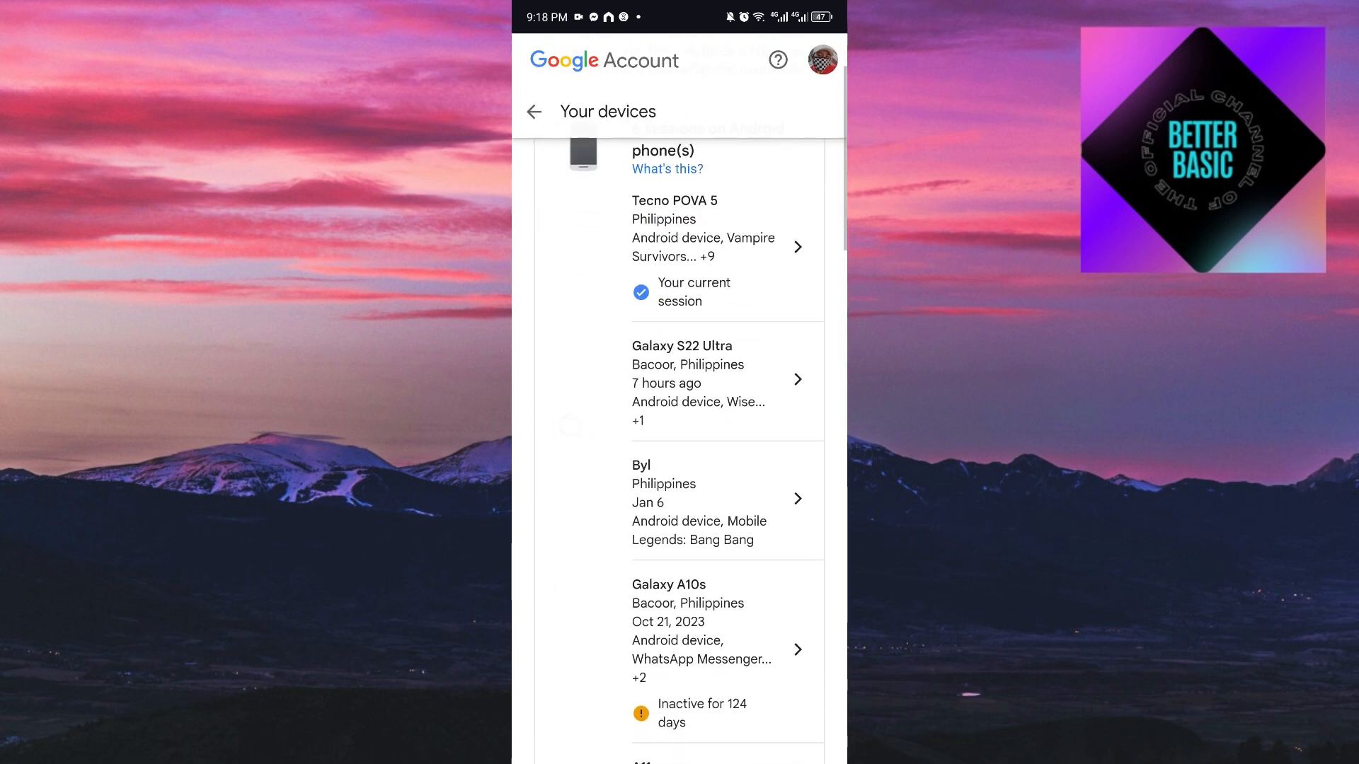
{"action": "scroll", "scroll_direction": "down", "scroll_amount": 3}
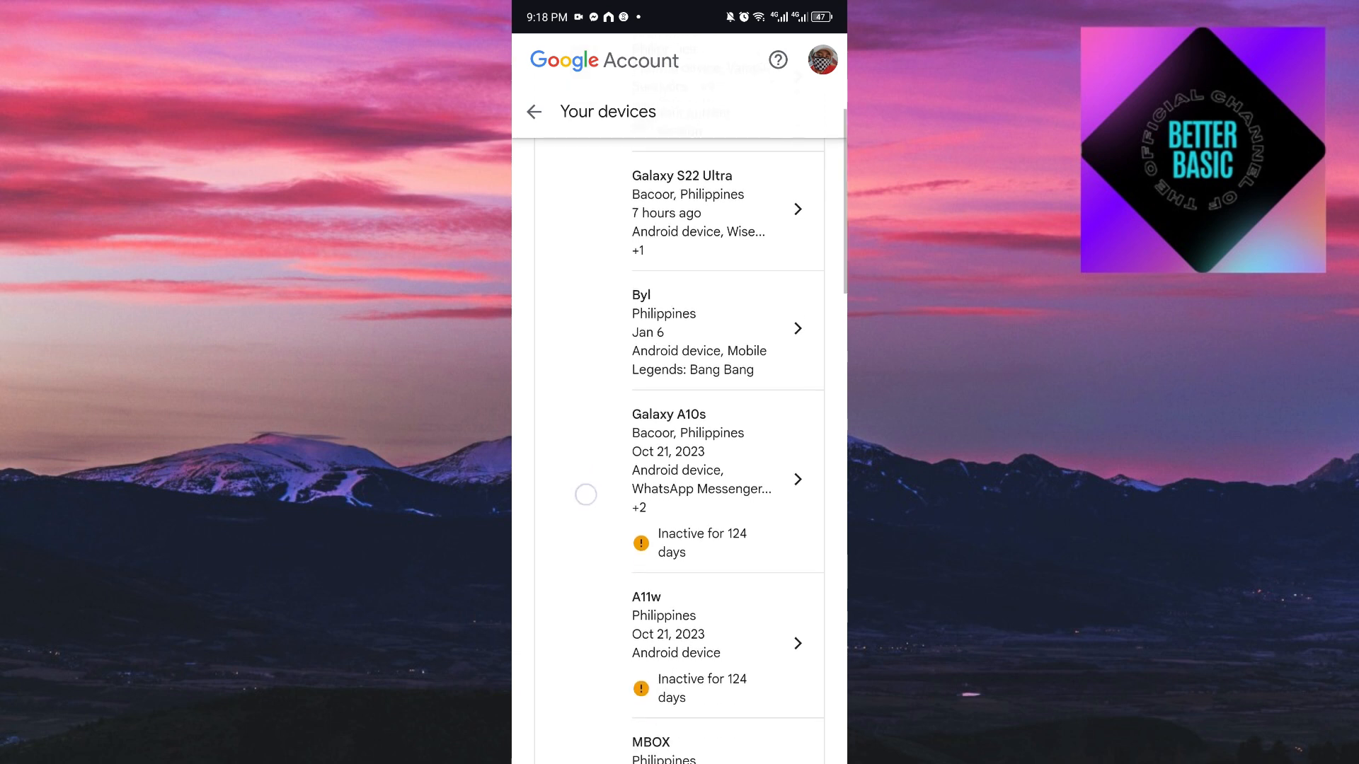
{"action": "scroll", "scroll_direction": "down", "scroll_amount": 3}
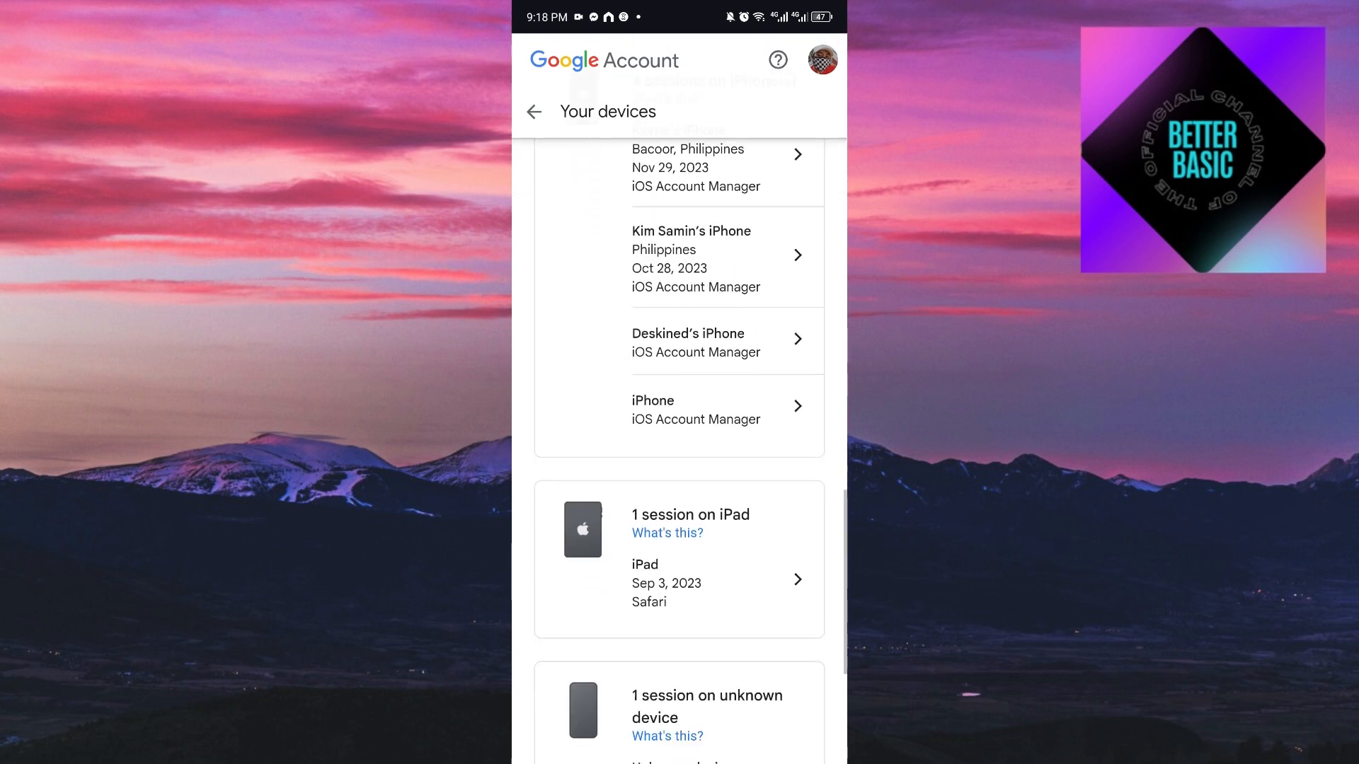
{"action": "scroll", "scroll_direction": "down", "scroll_amount": 3}
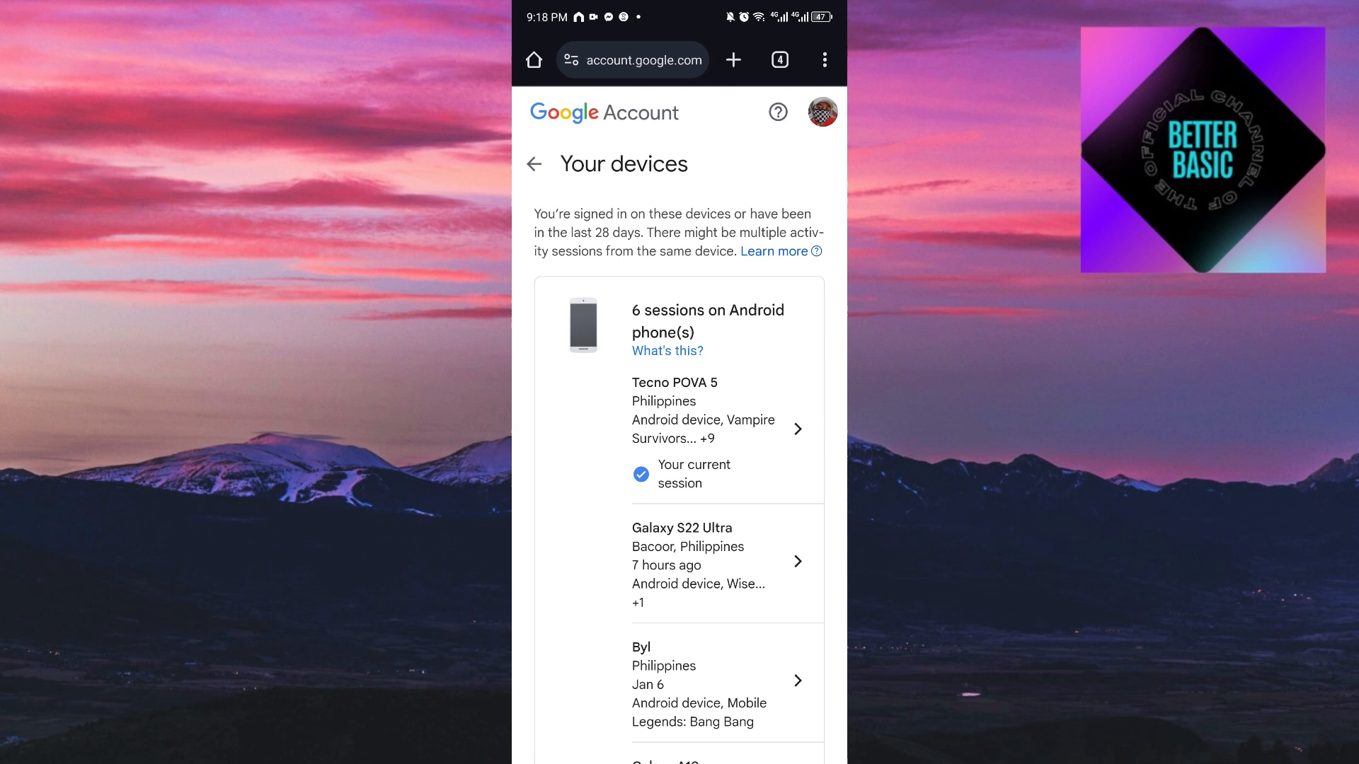
{"action": "scroll", "scroll_direction": "down", "scroll_amount": 3}
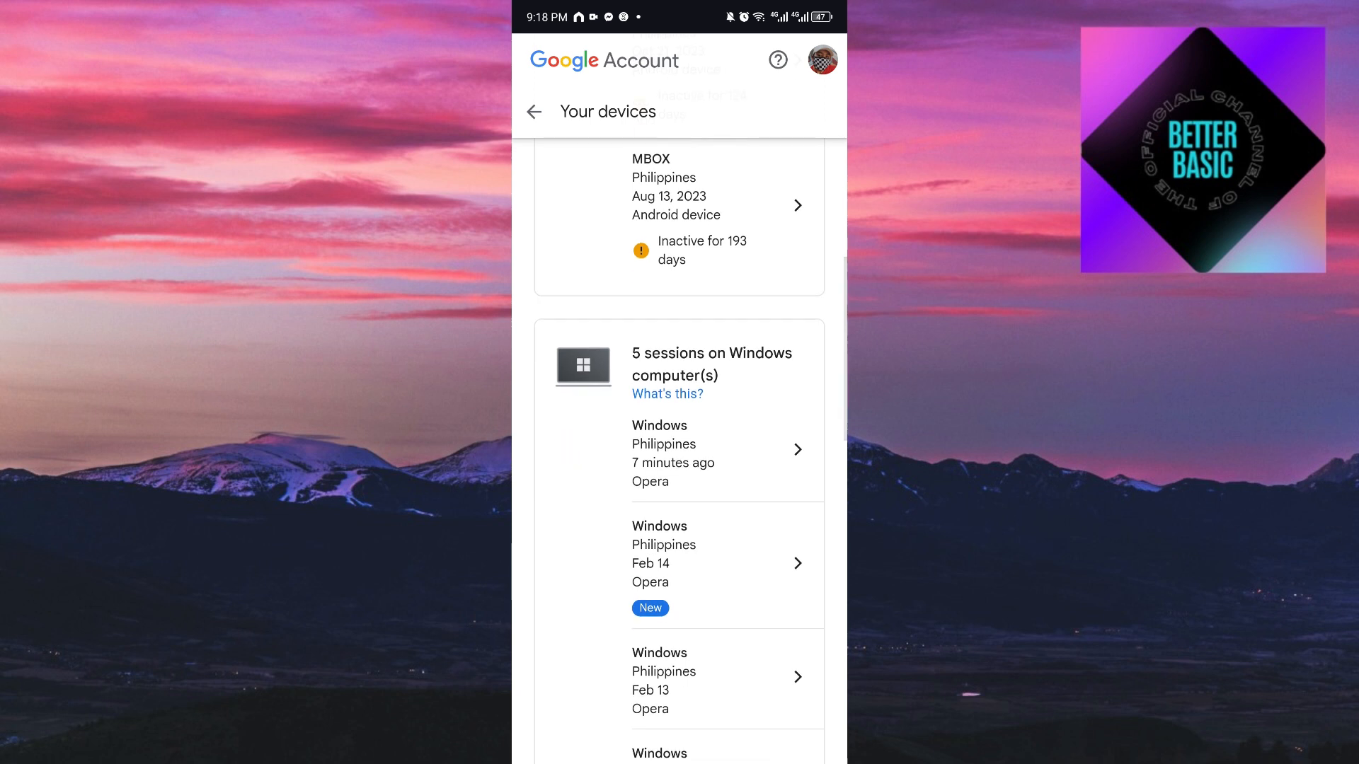